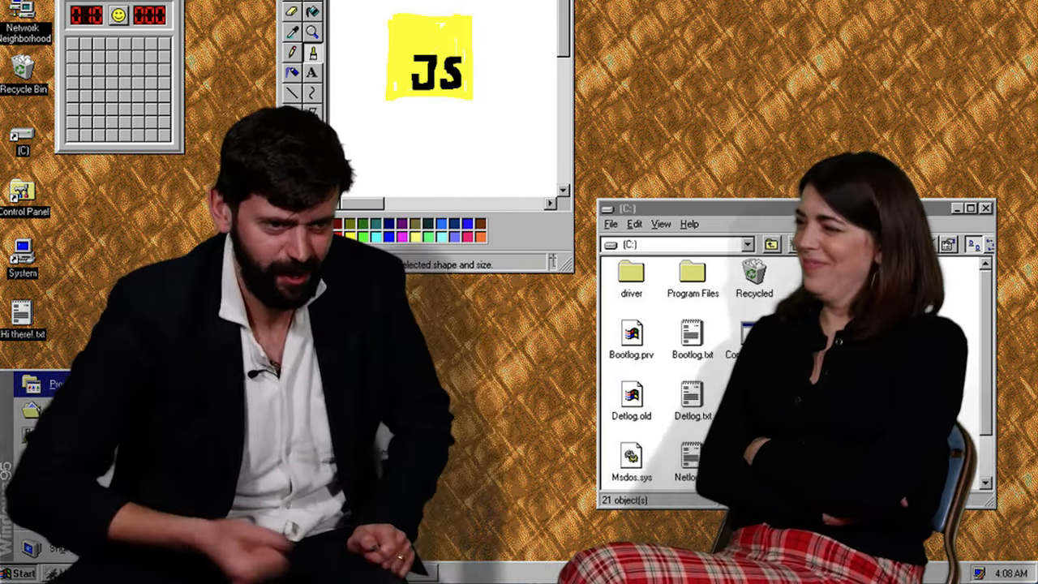
left_click(17, 572)
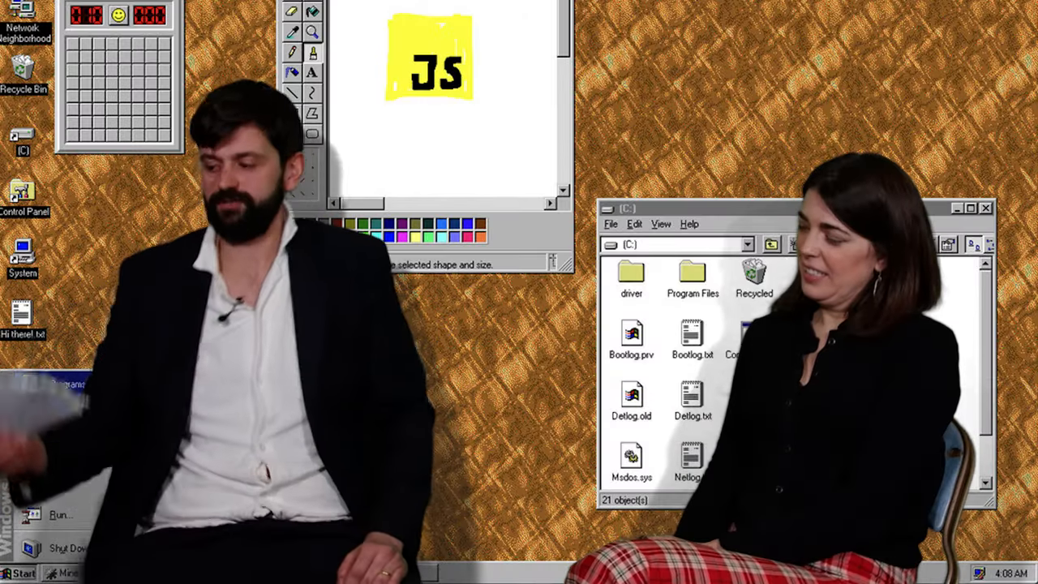
left_click(20, 571)
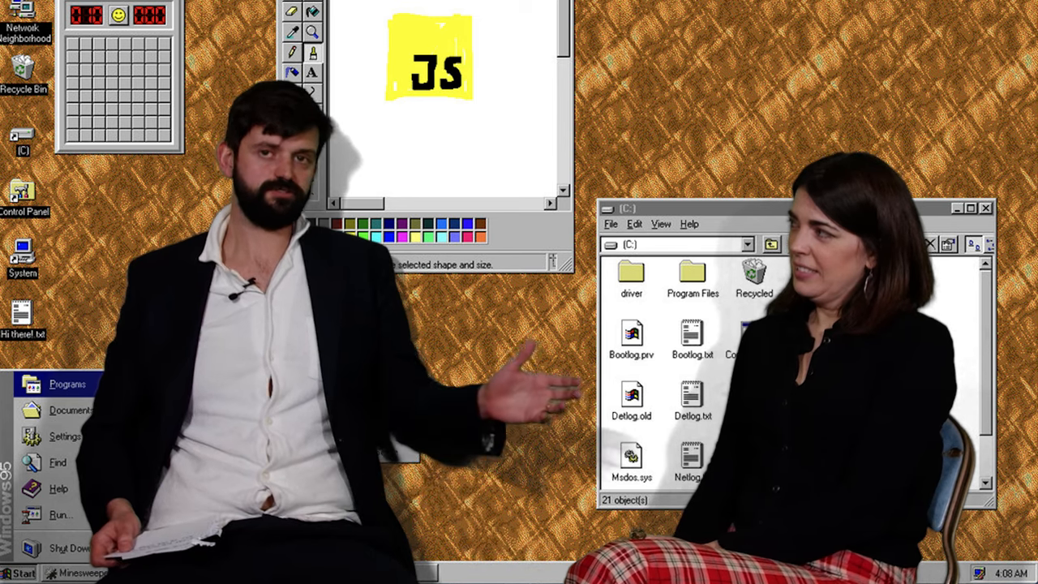